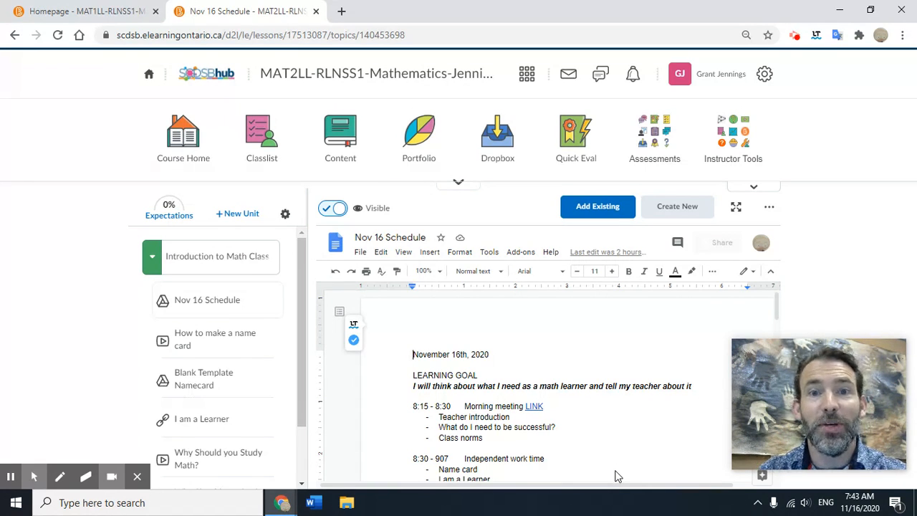
{"action": "mouse_move", "coordinate": [161, 255]}
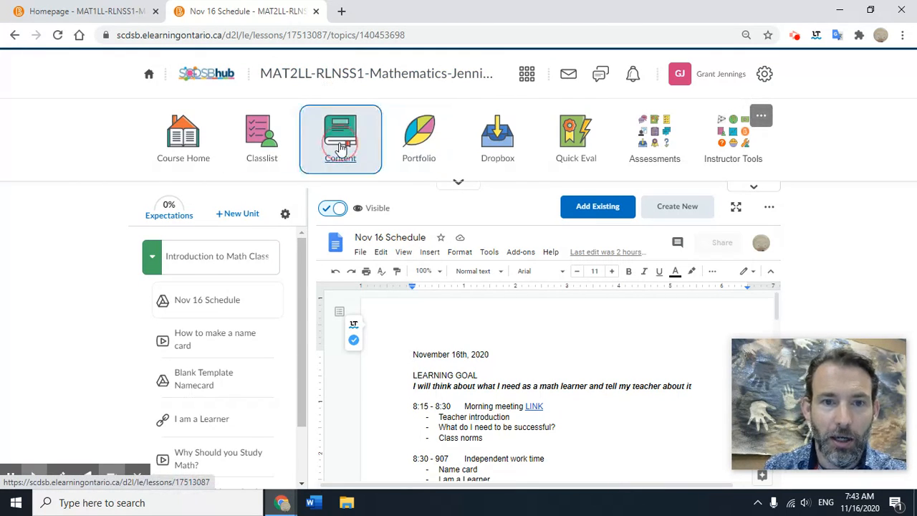
Go to the course Content area and land on the Introduction to Math Class unit page.
{"action": "left_click", "coordinate": [341, 138]}
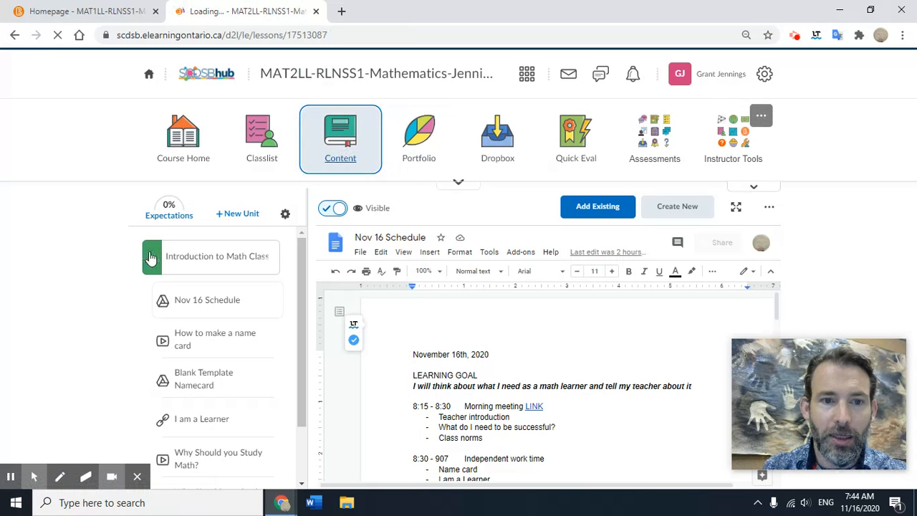
{"action": "left_click", "coordinate": [183, 137]}
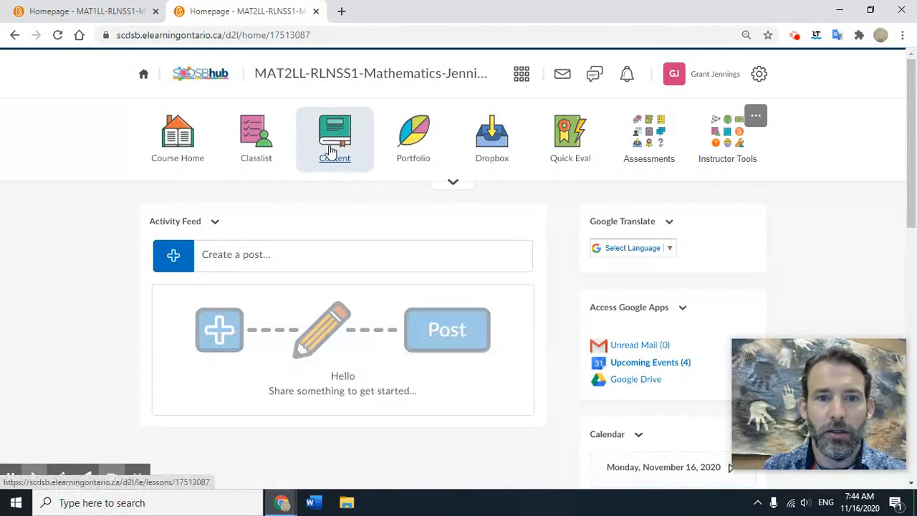
{"action": "left_click", "coordinate": [334, 137]}
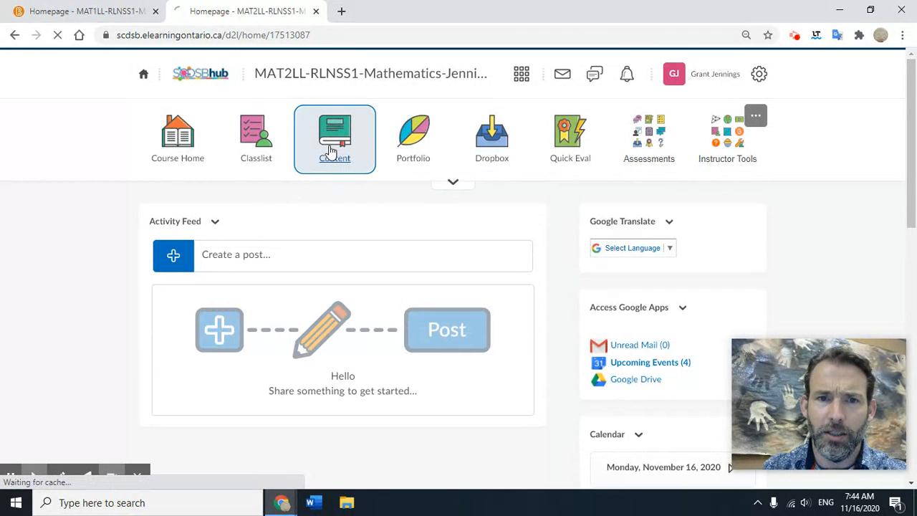
{"action": "left_click", "coordinate": [334, 136]}
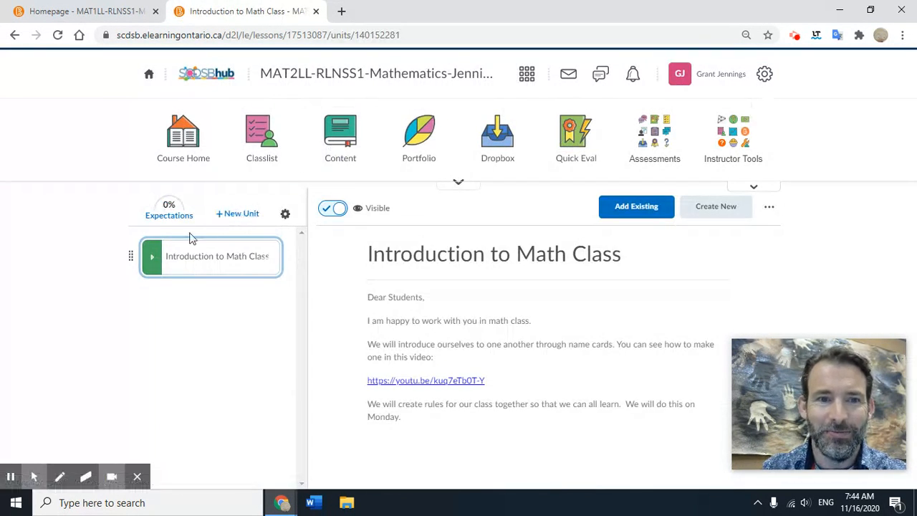
{"action": "mouse_move", "coordinate": [152, 256]}
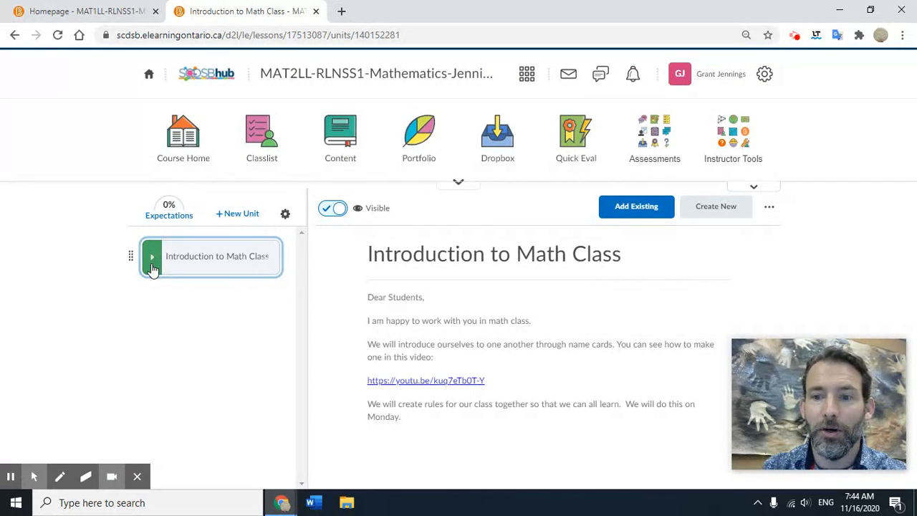
Expand the Introduction to Math Class unit and select the Nov 16 Schedule topic.
{"action": "left_click", "coordinate": [152, 256]}
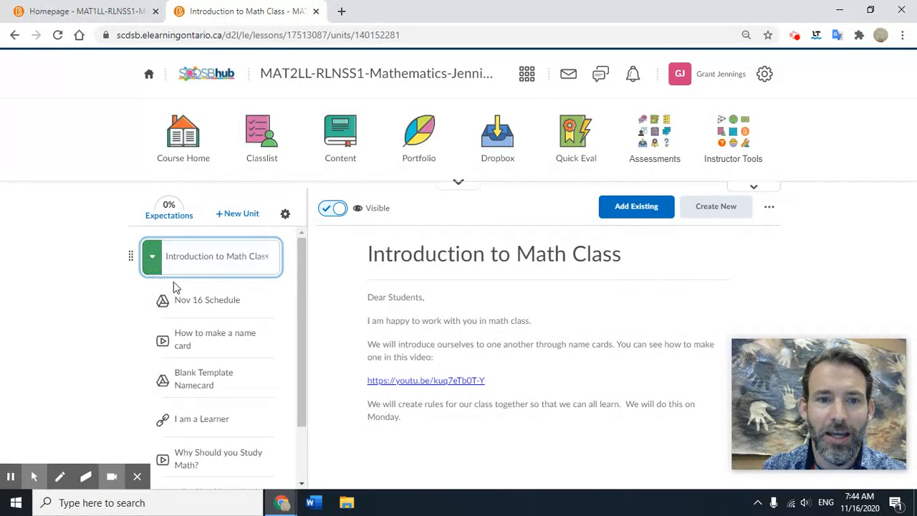
{"action": "left_click", "coordinate": [207, 299]}
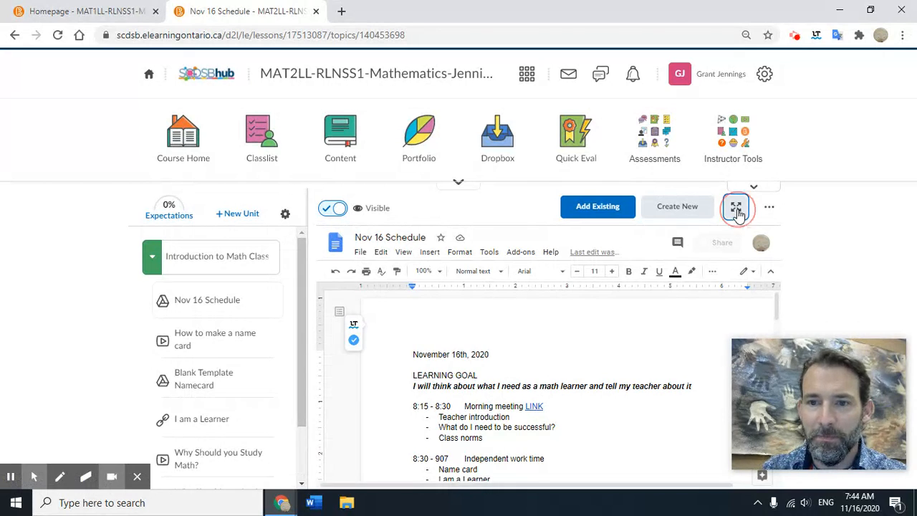
Open the embedded schedule document full screen and set the Google Docs zoom to 150%.
{"action": "left_click", "coordinate": [736, 208]}
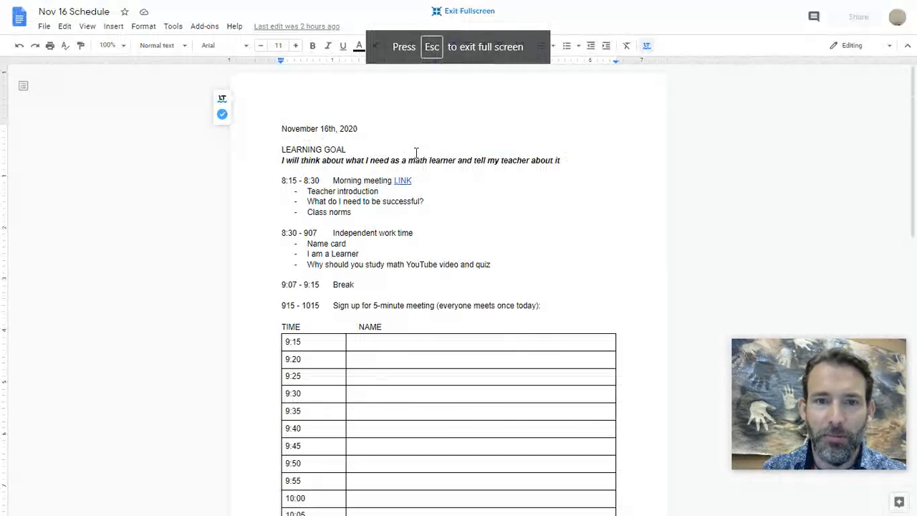
{"action": "mouse_move", "coordinate": [107, 45]}
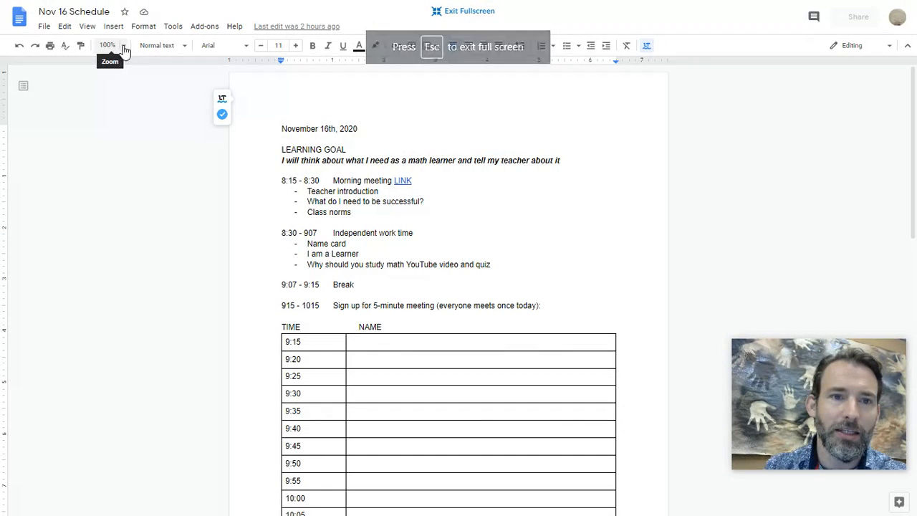
{"action": "left_click", "coordinate": [106, 45]}
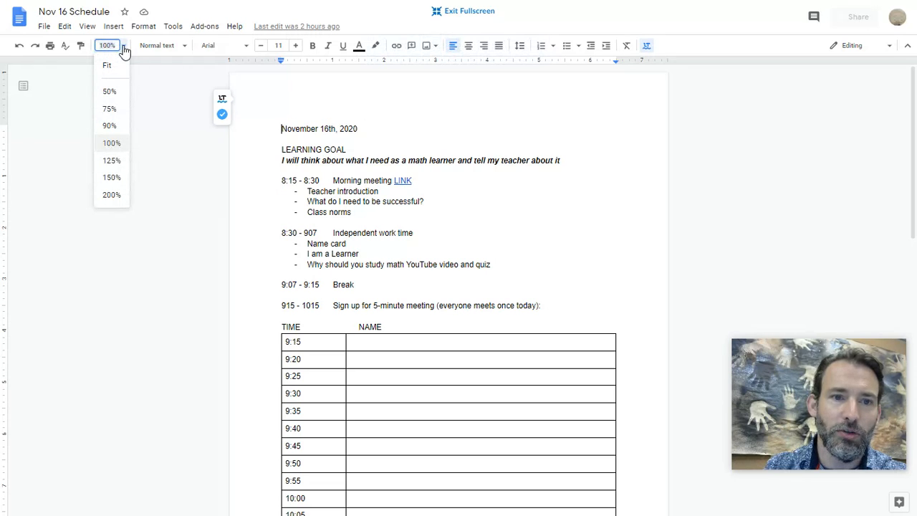
{"action": "left_click", "coordinate": [111, 177]}
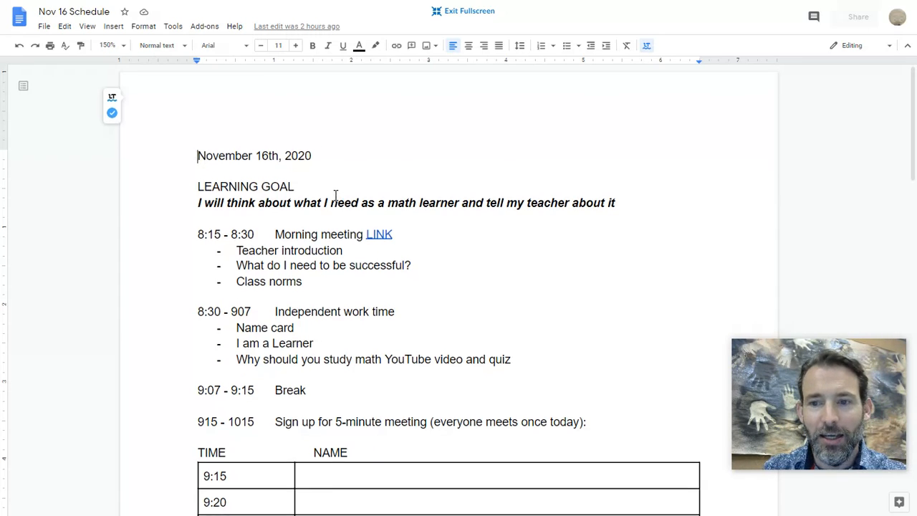
{"action": "scroll", "scroll_direction": "down", "scroll_amount": 3}
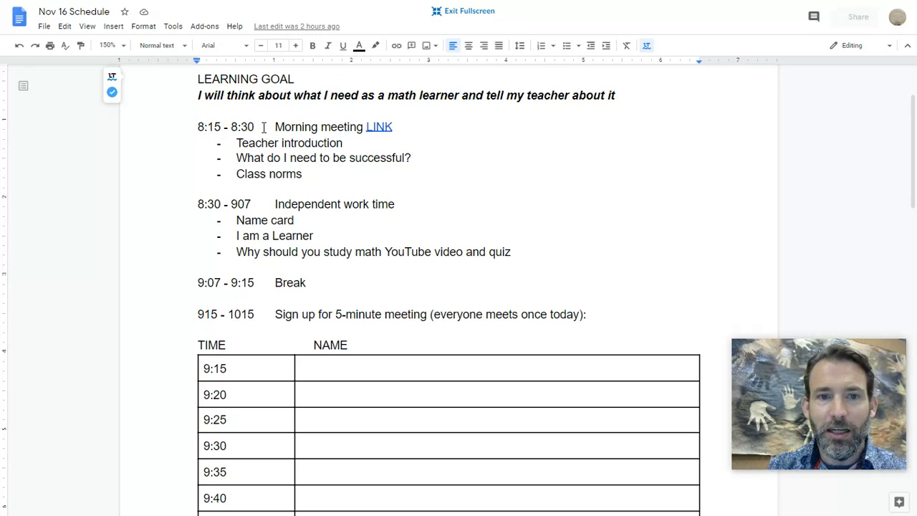
{"action": "mouse_move", "coordinate": [381, 127]}
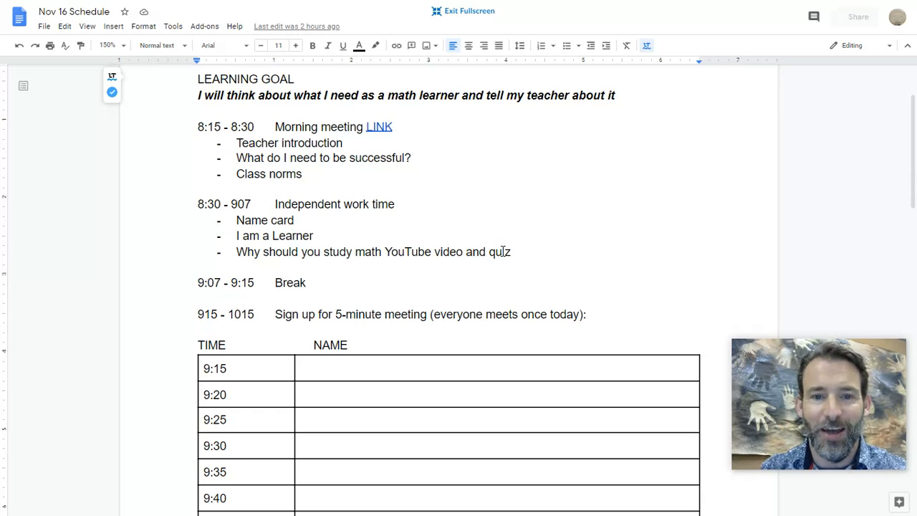
{"action": "mouse_move", "coordinate": [196, 282]}
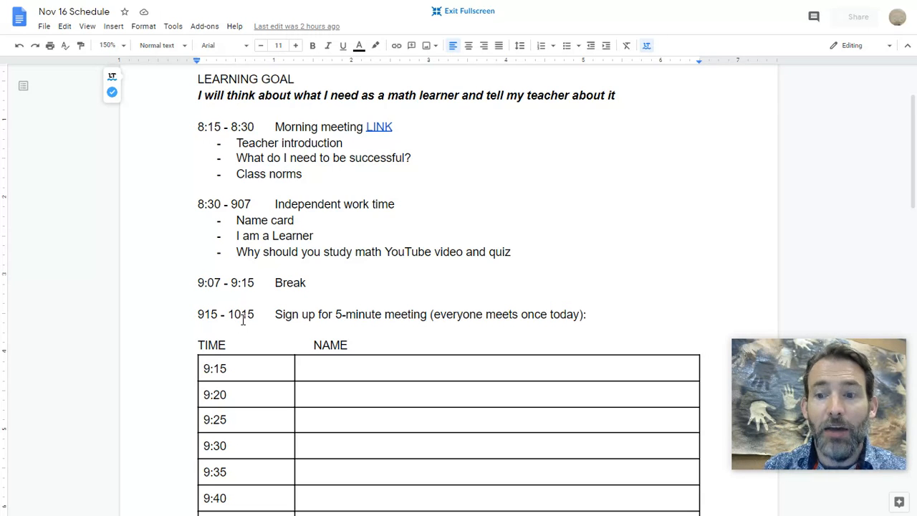
{"action": "scroll", "scroll_direction": "down", "scroll_amount": 3}
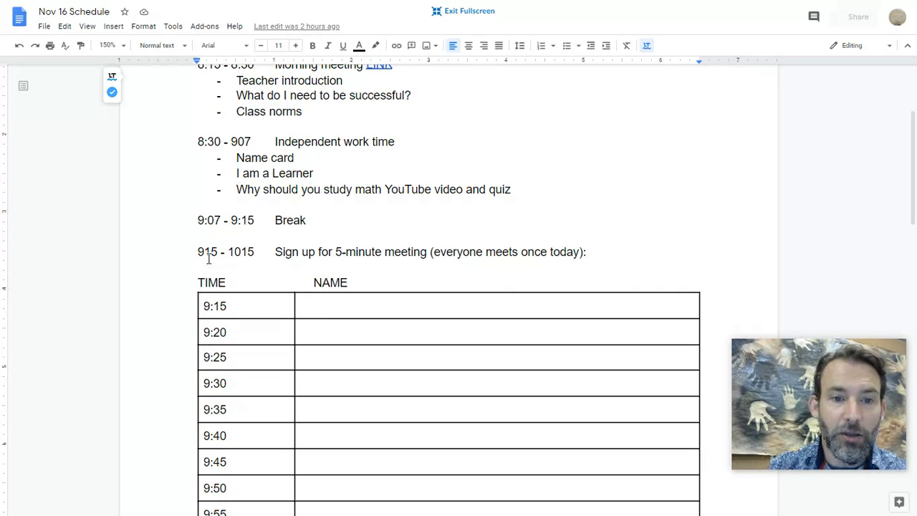
{"action": "scroll", "scroll_direction": "down", "scroll_amount": 3}
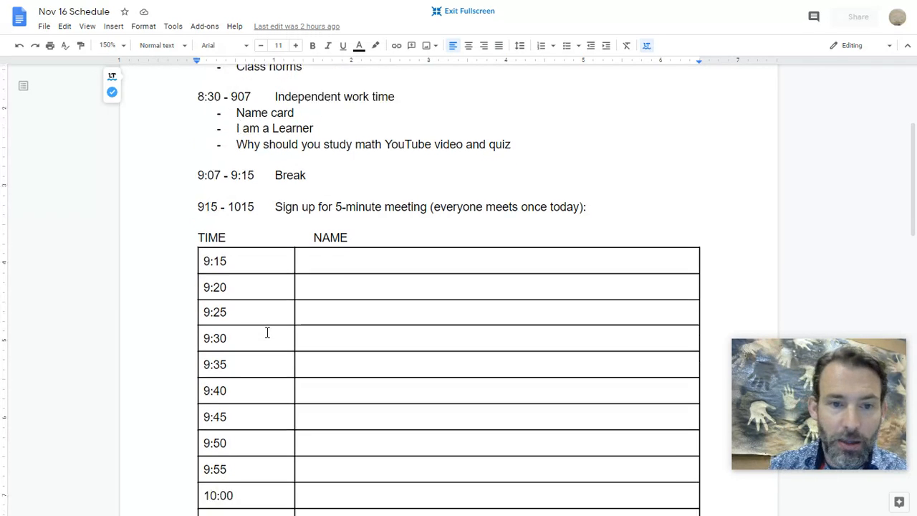
{"action": "scroll", "scroll_direction": "down", "scroll_amount": 3}
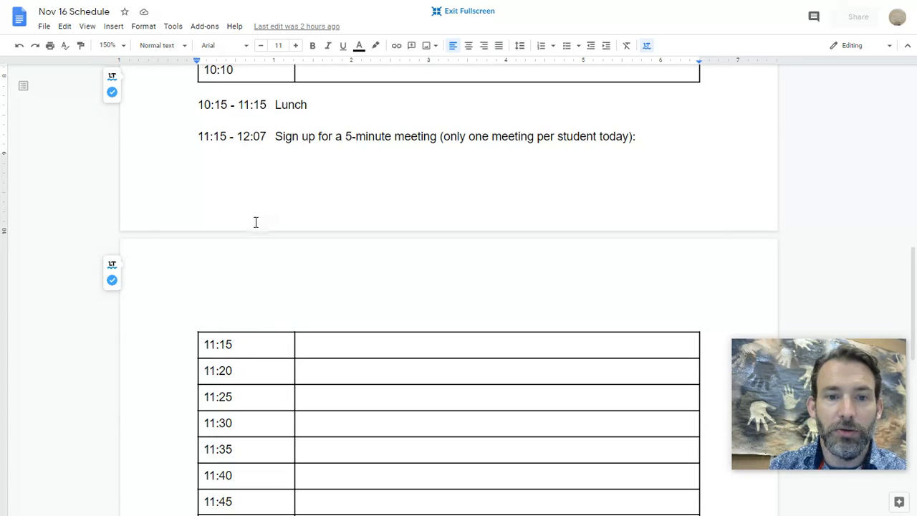
{"action": "scroll", "scroll_direction": "up", "scroll_amount": 3}
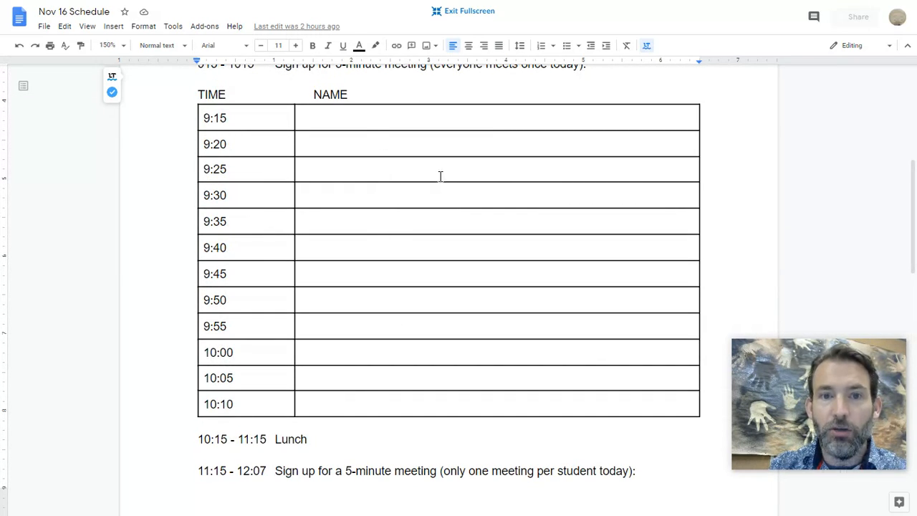
{"action": "mouse_move", "coordinate": [443, 268]}
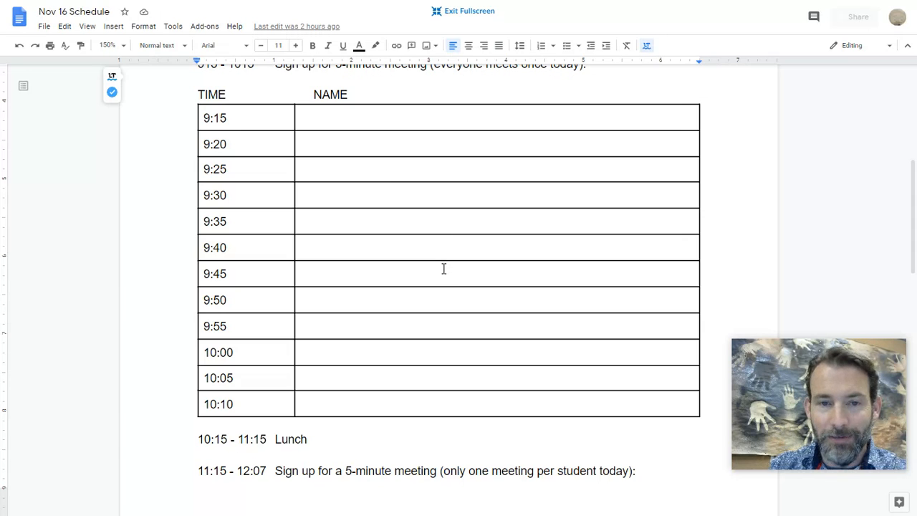
{"action": "left_click", "coordinate": [345, 117]}
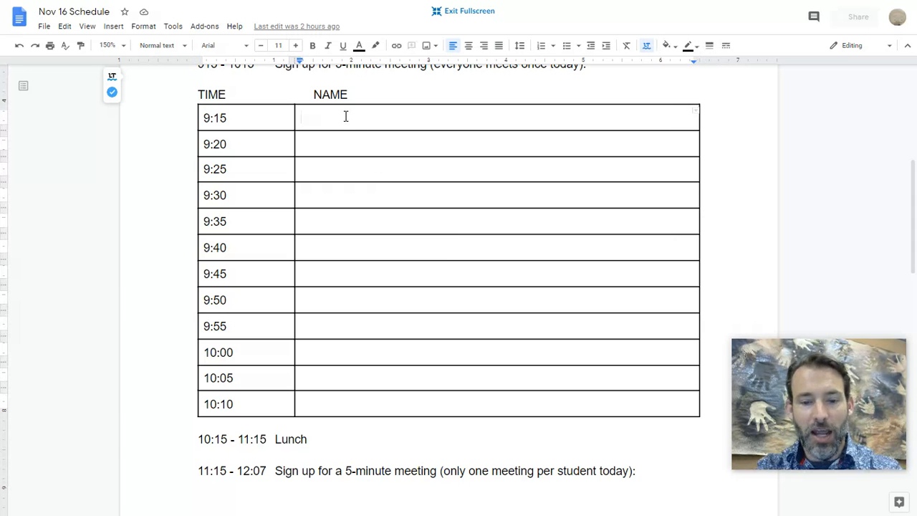
{"action": "type", "text": "Your name here"}
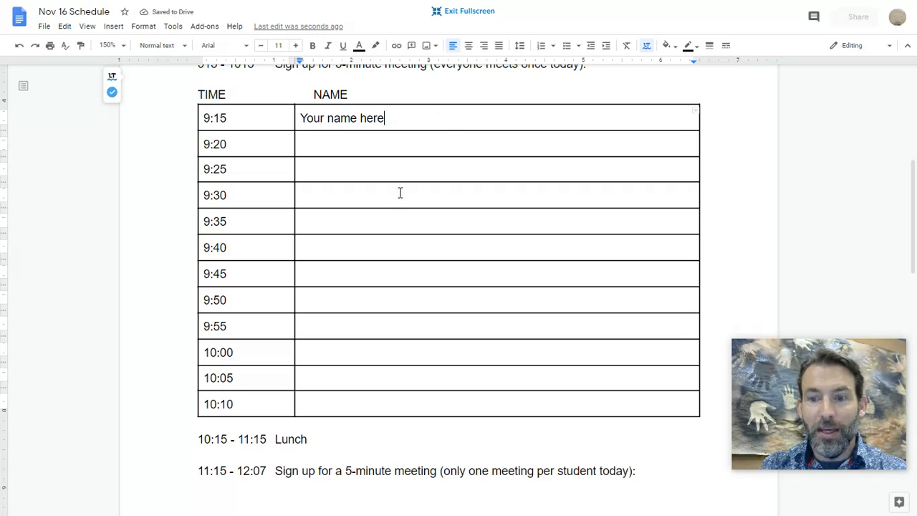
{"action": "mouse_move", "coordinate": [358, 190]}
{"action": "type", "text": "Y"}
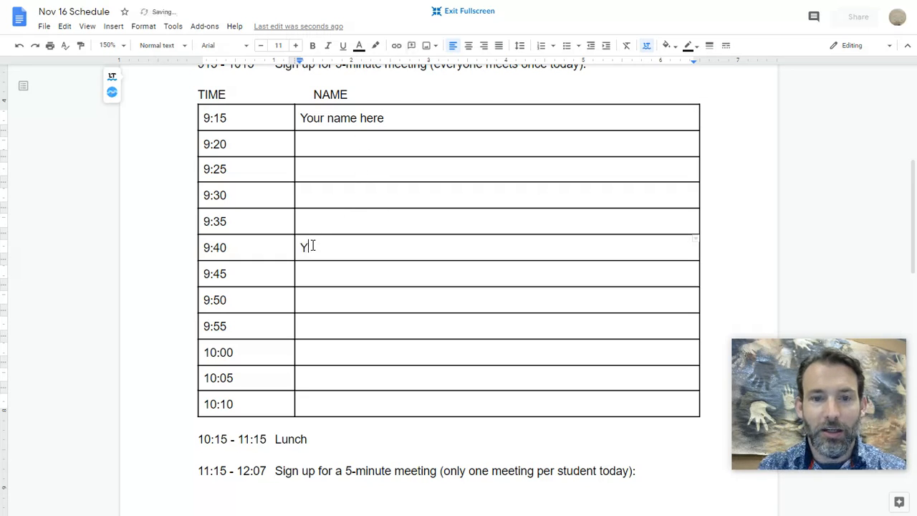
{"action": "type", "text": "our name here"}
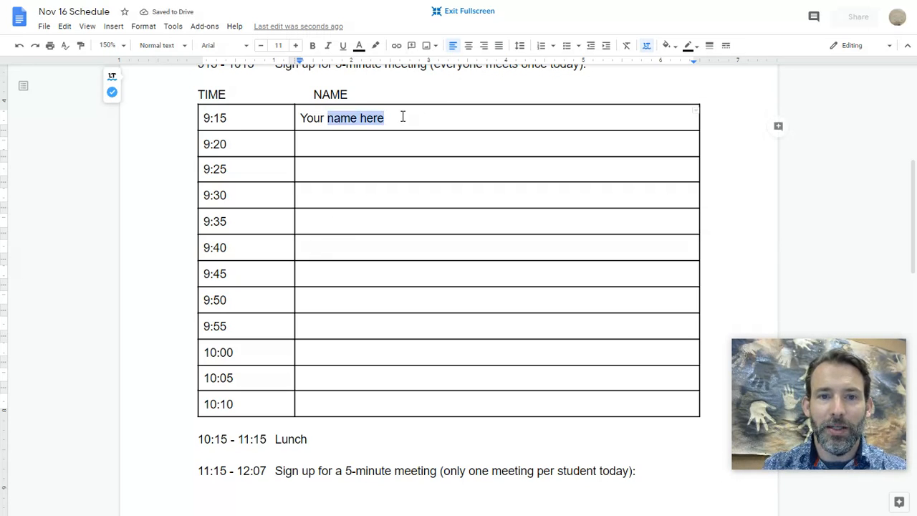
{"action": "key", "text": "Delete"}
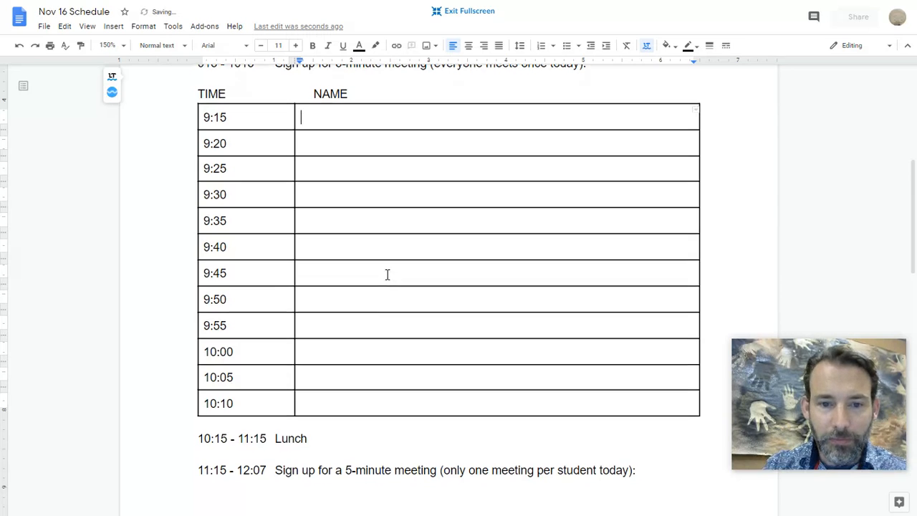
Review the schedule down to its success criteria, then exit full-screen view.
{"action": "scroll", "scroll_direction": "down", "scroll_amount": 3}
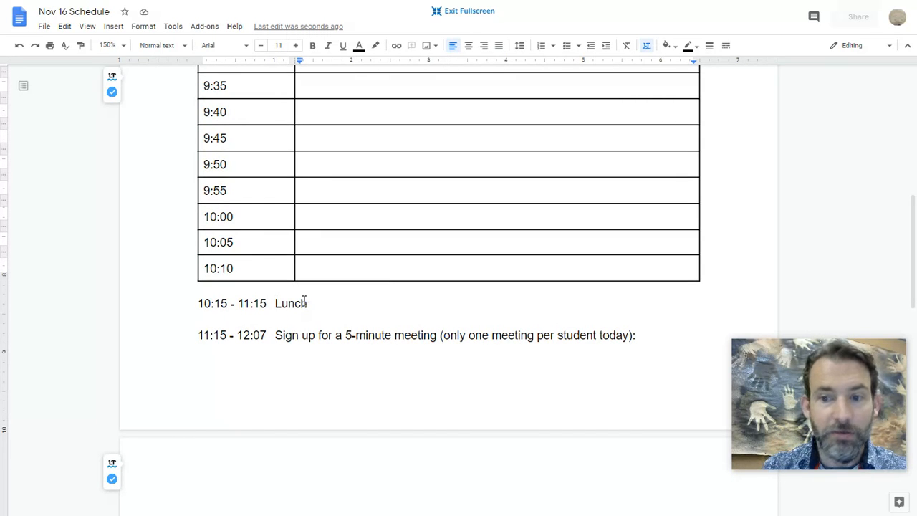
{"action": "scroll", "scroll_direction": "down", "scroll_amount": 3}
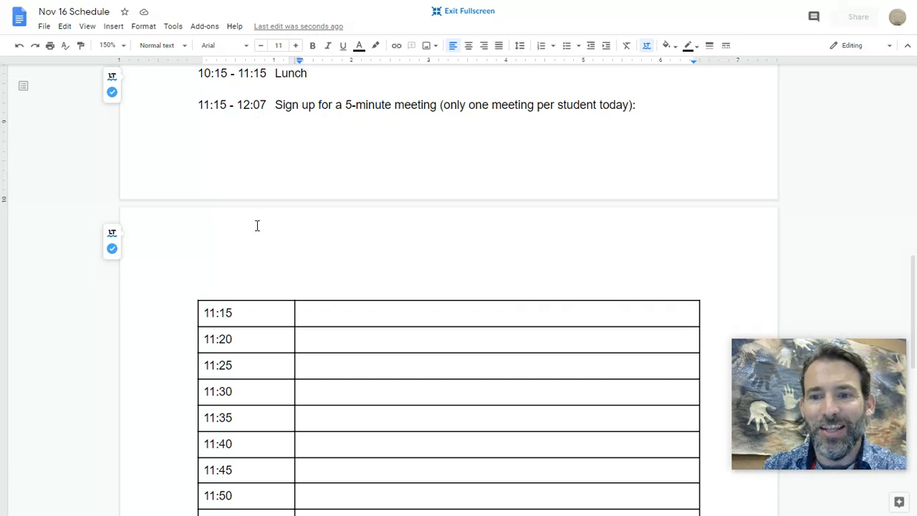
{"action": "scroll", "scroll_direction": "down", "scroll_amount": 3}
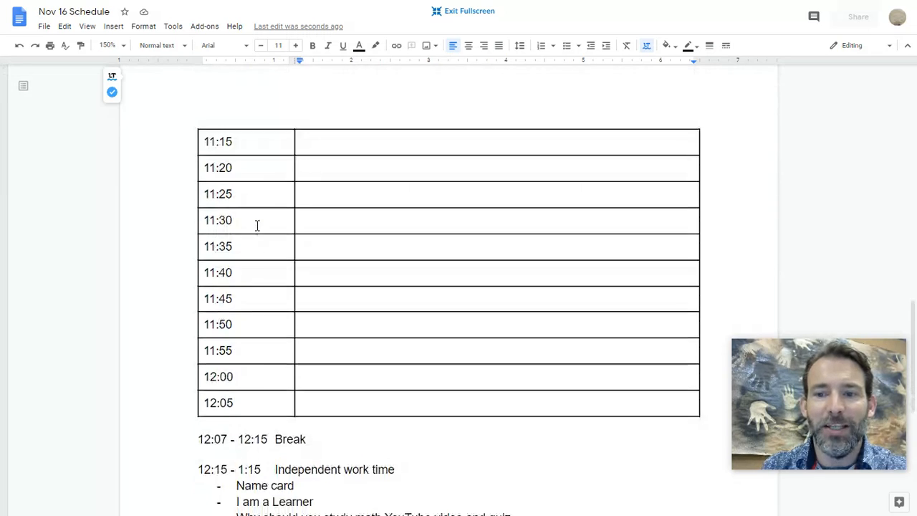
{"action": "scroll", "scroll_direction": "down", "scroll_amount": 3}
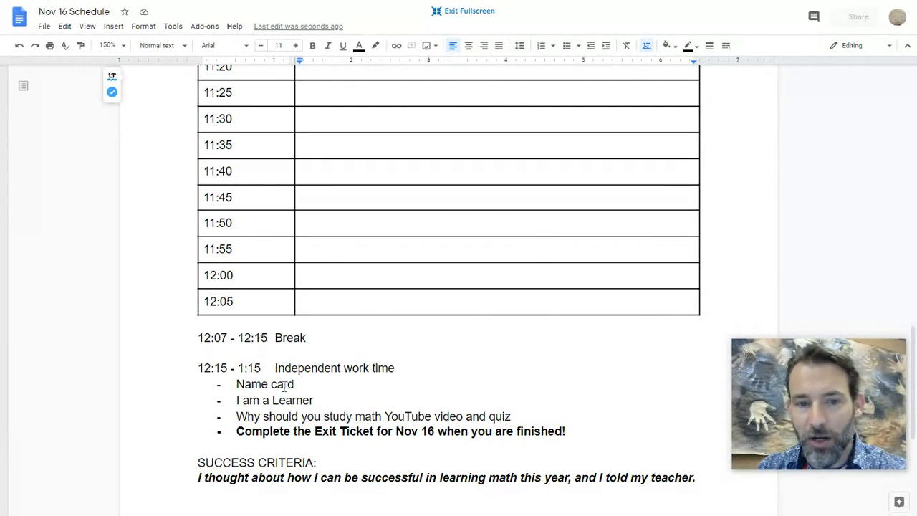
{"action": "scroll", "scroll_direction": "down", "scroll_amount": 3}
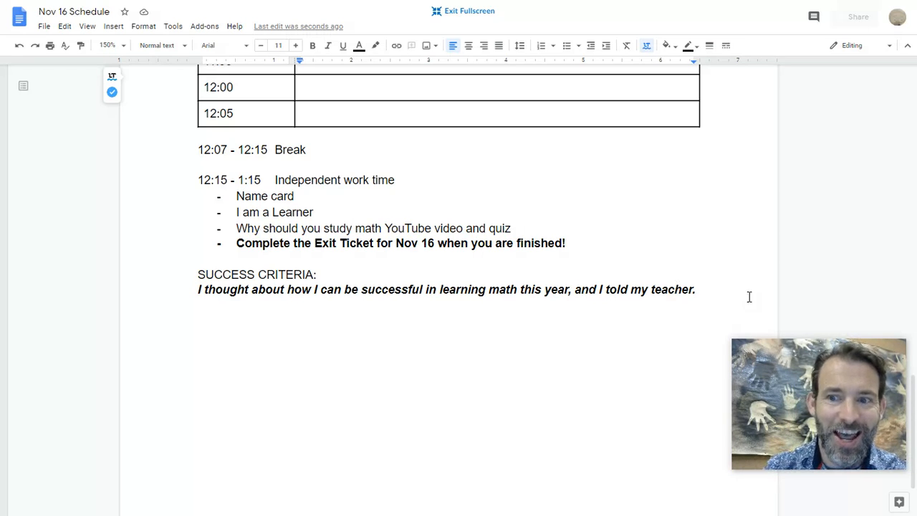
{"action": "mouse_move", "coordinate": [492, 15]}
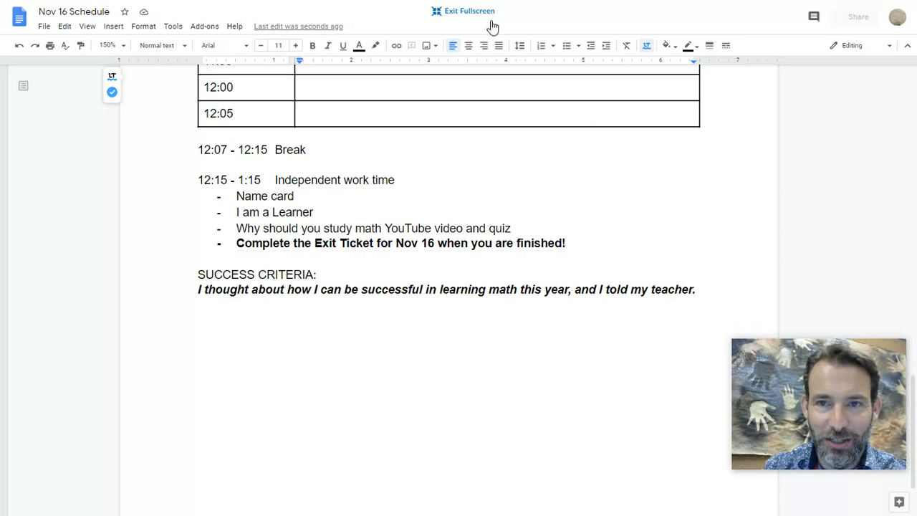
{"action": "left_click", "coordinate": [463, 10]}
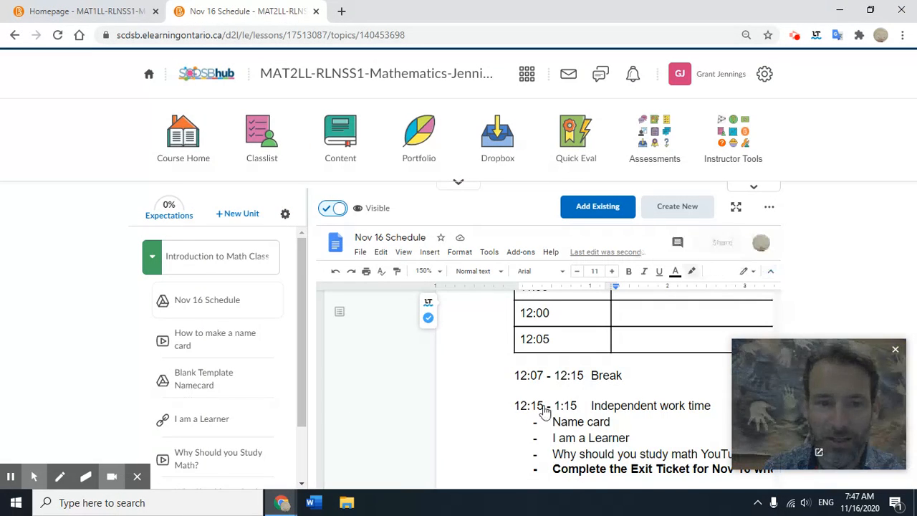